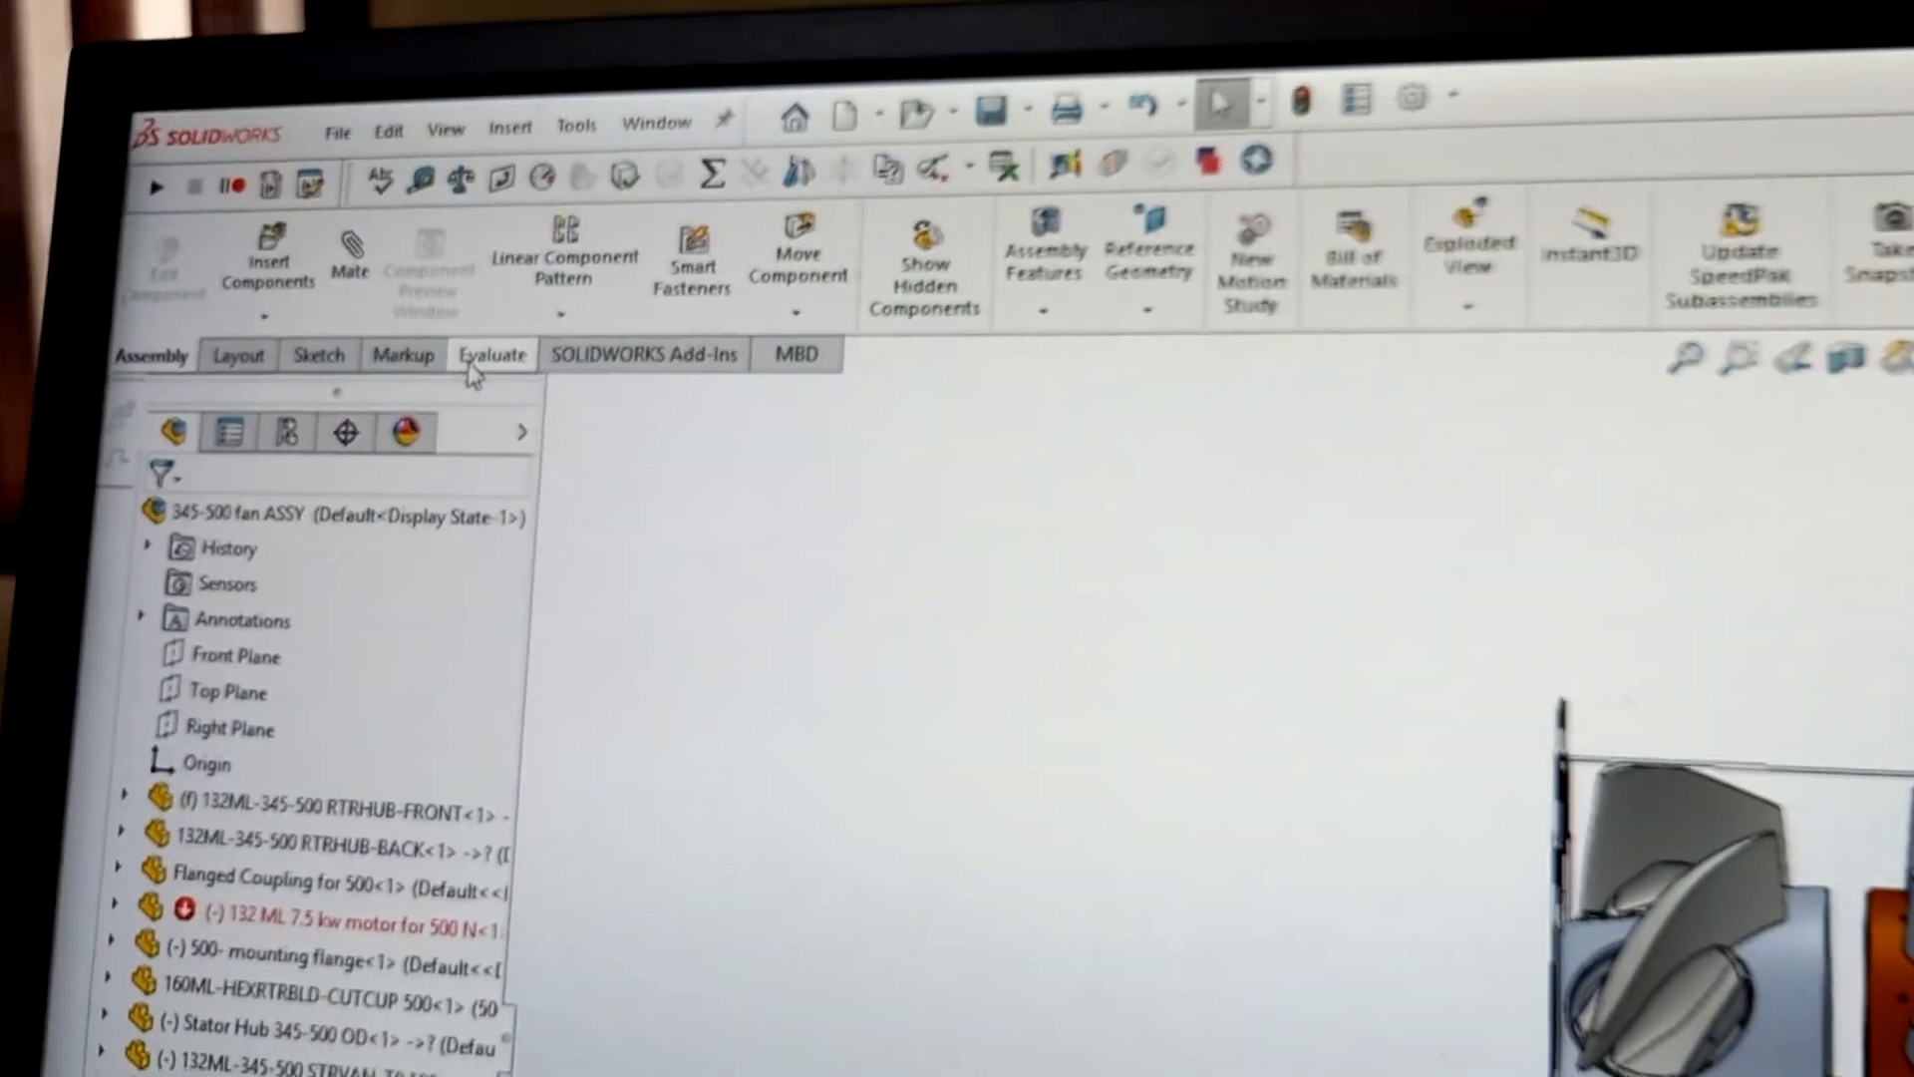
# Show the Evaluate tools for the 345-500 fan assembly
pyautogui.click(490, 355)
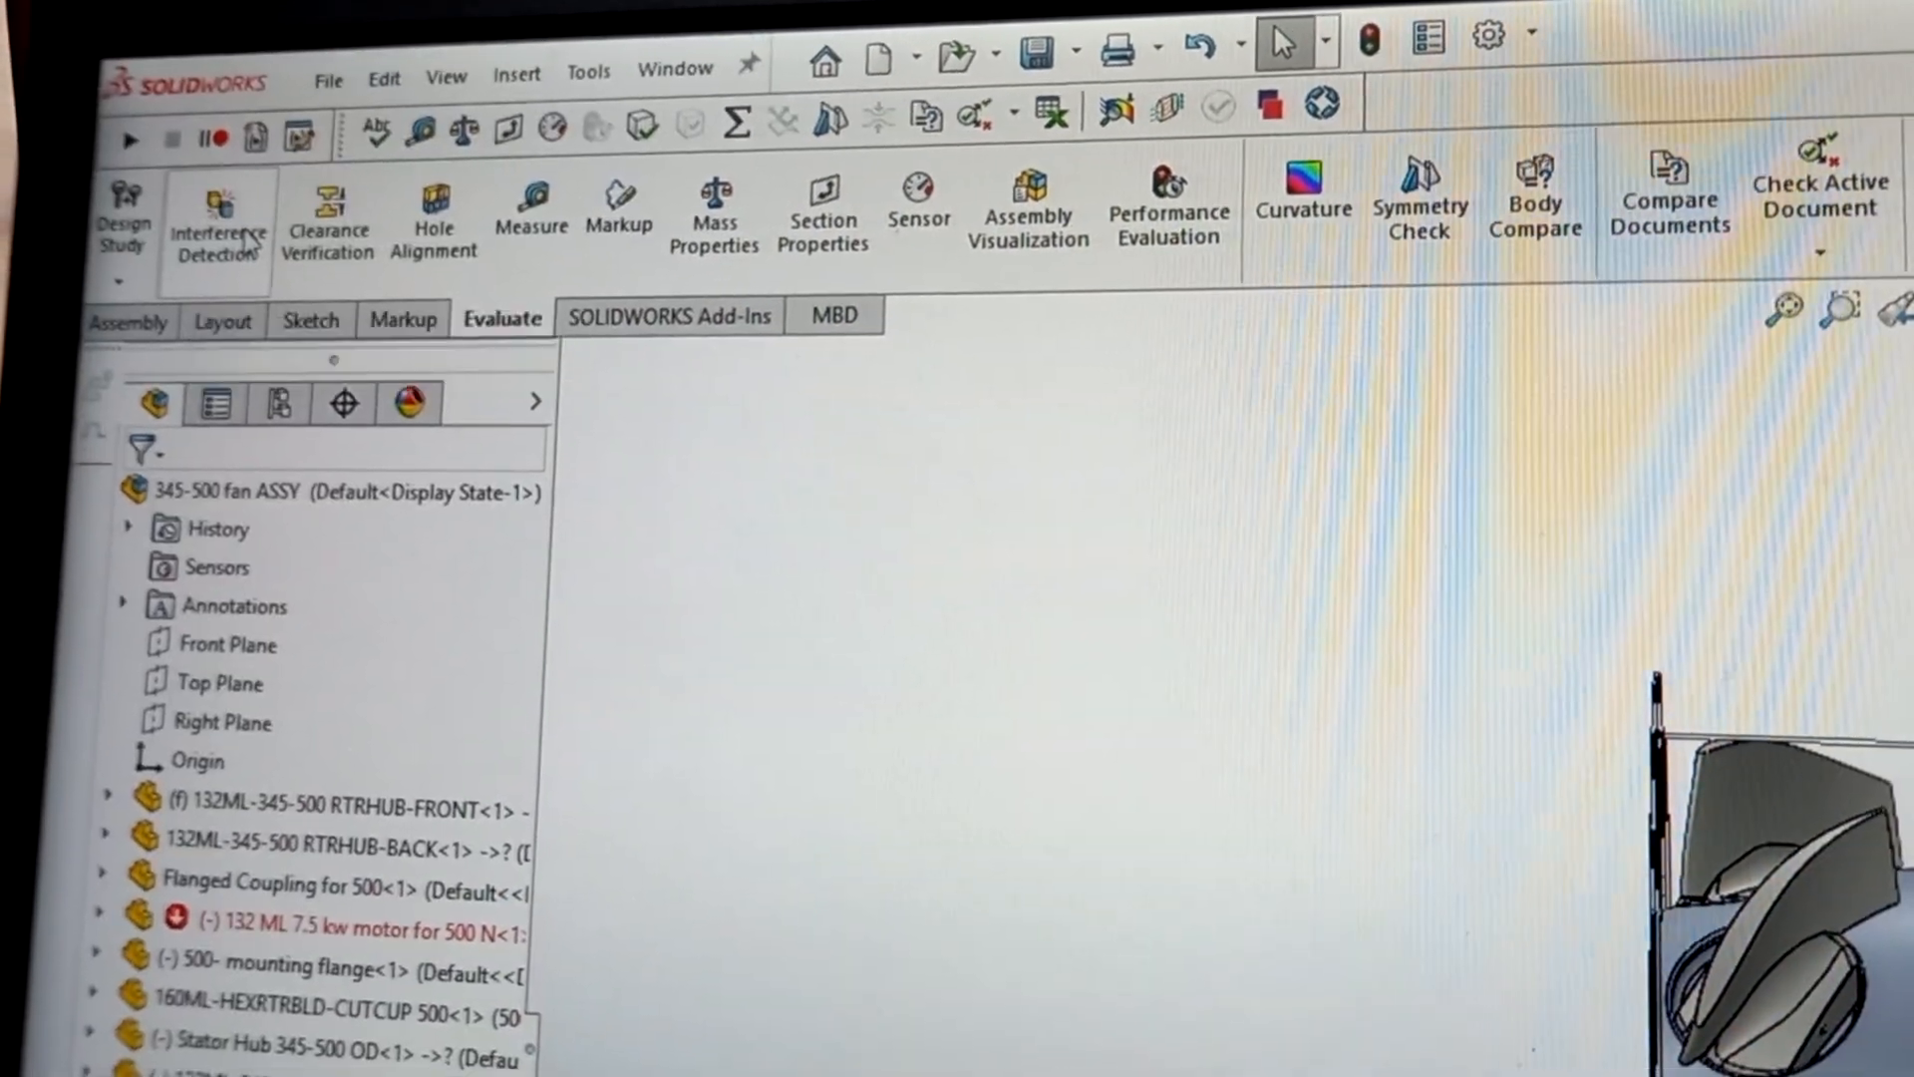
pyautogui.click(216, 209)
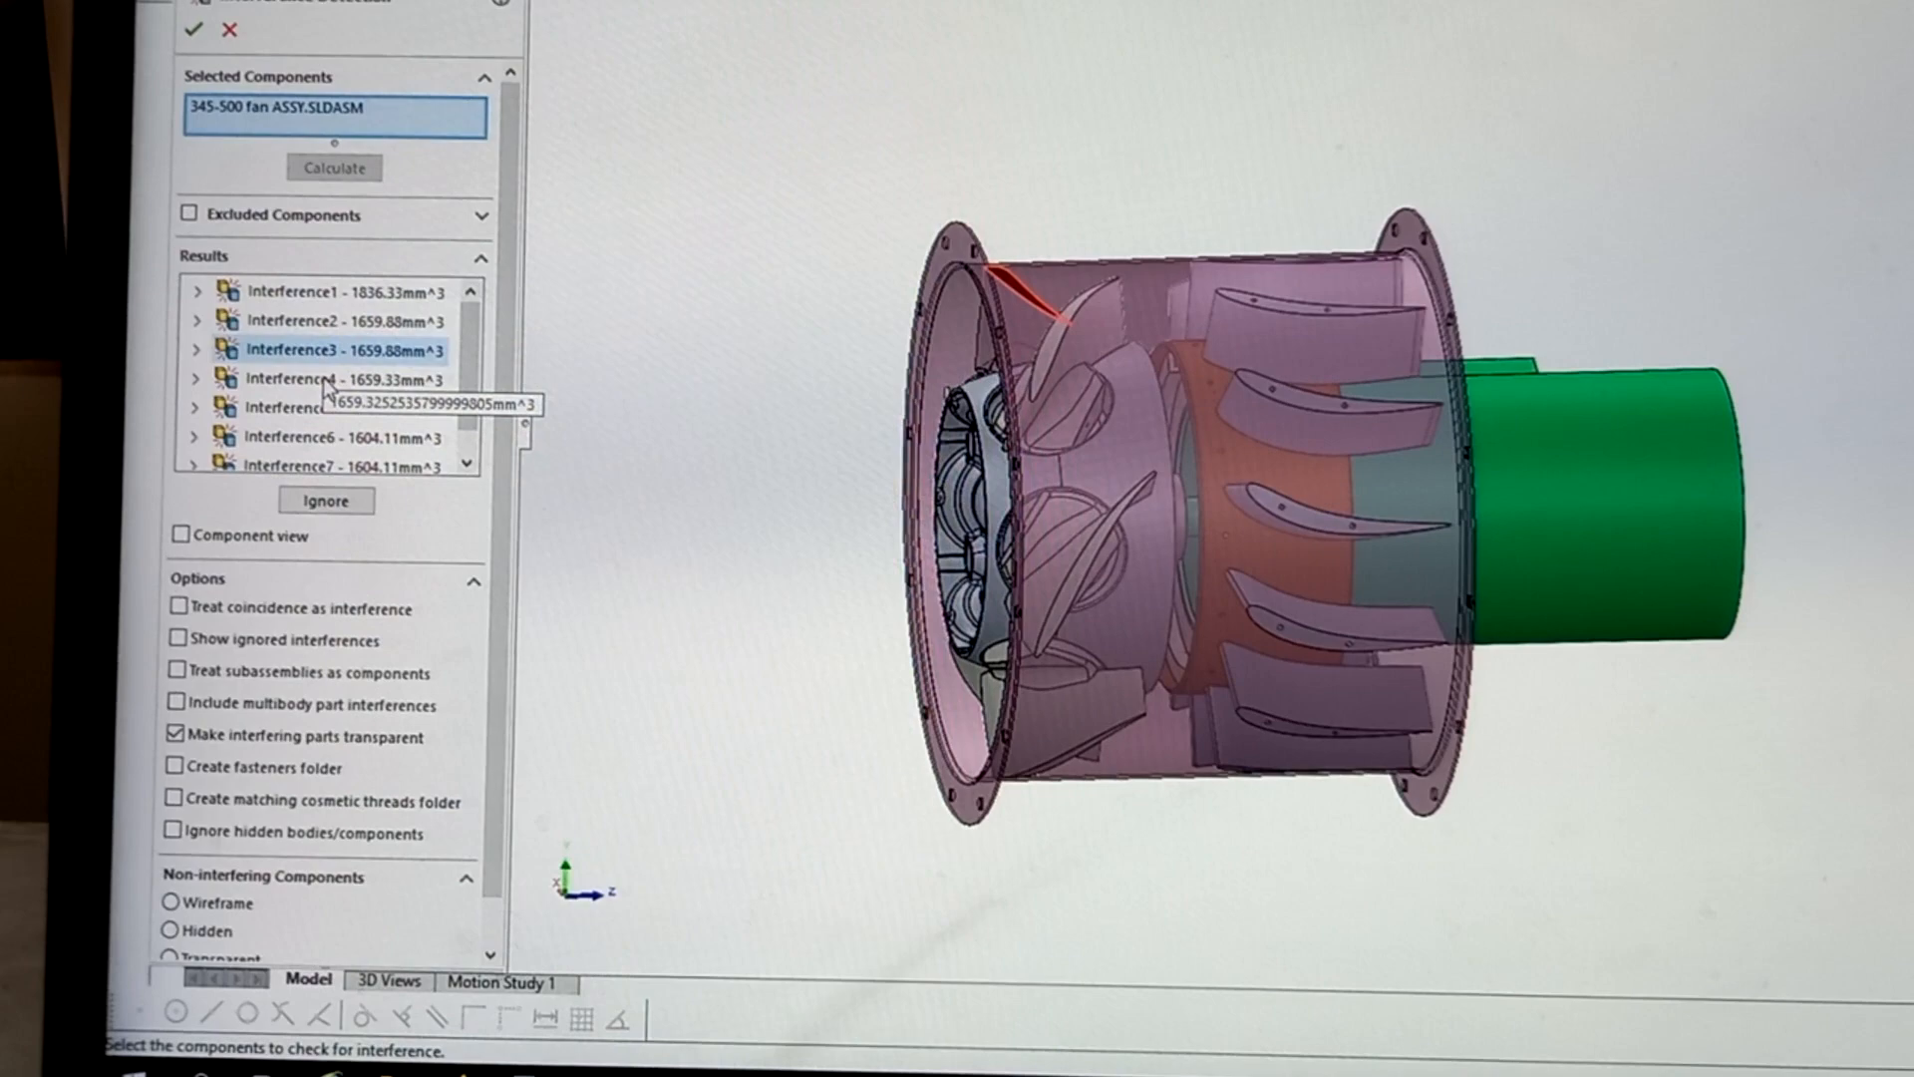
# Highlight Interference4 and Interference6 to locate the blade-to-casing clashes
pyautogui.click(299, 451)
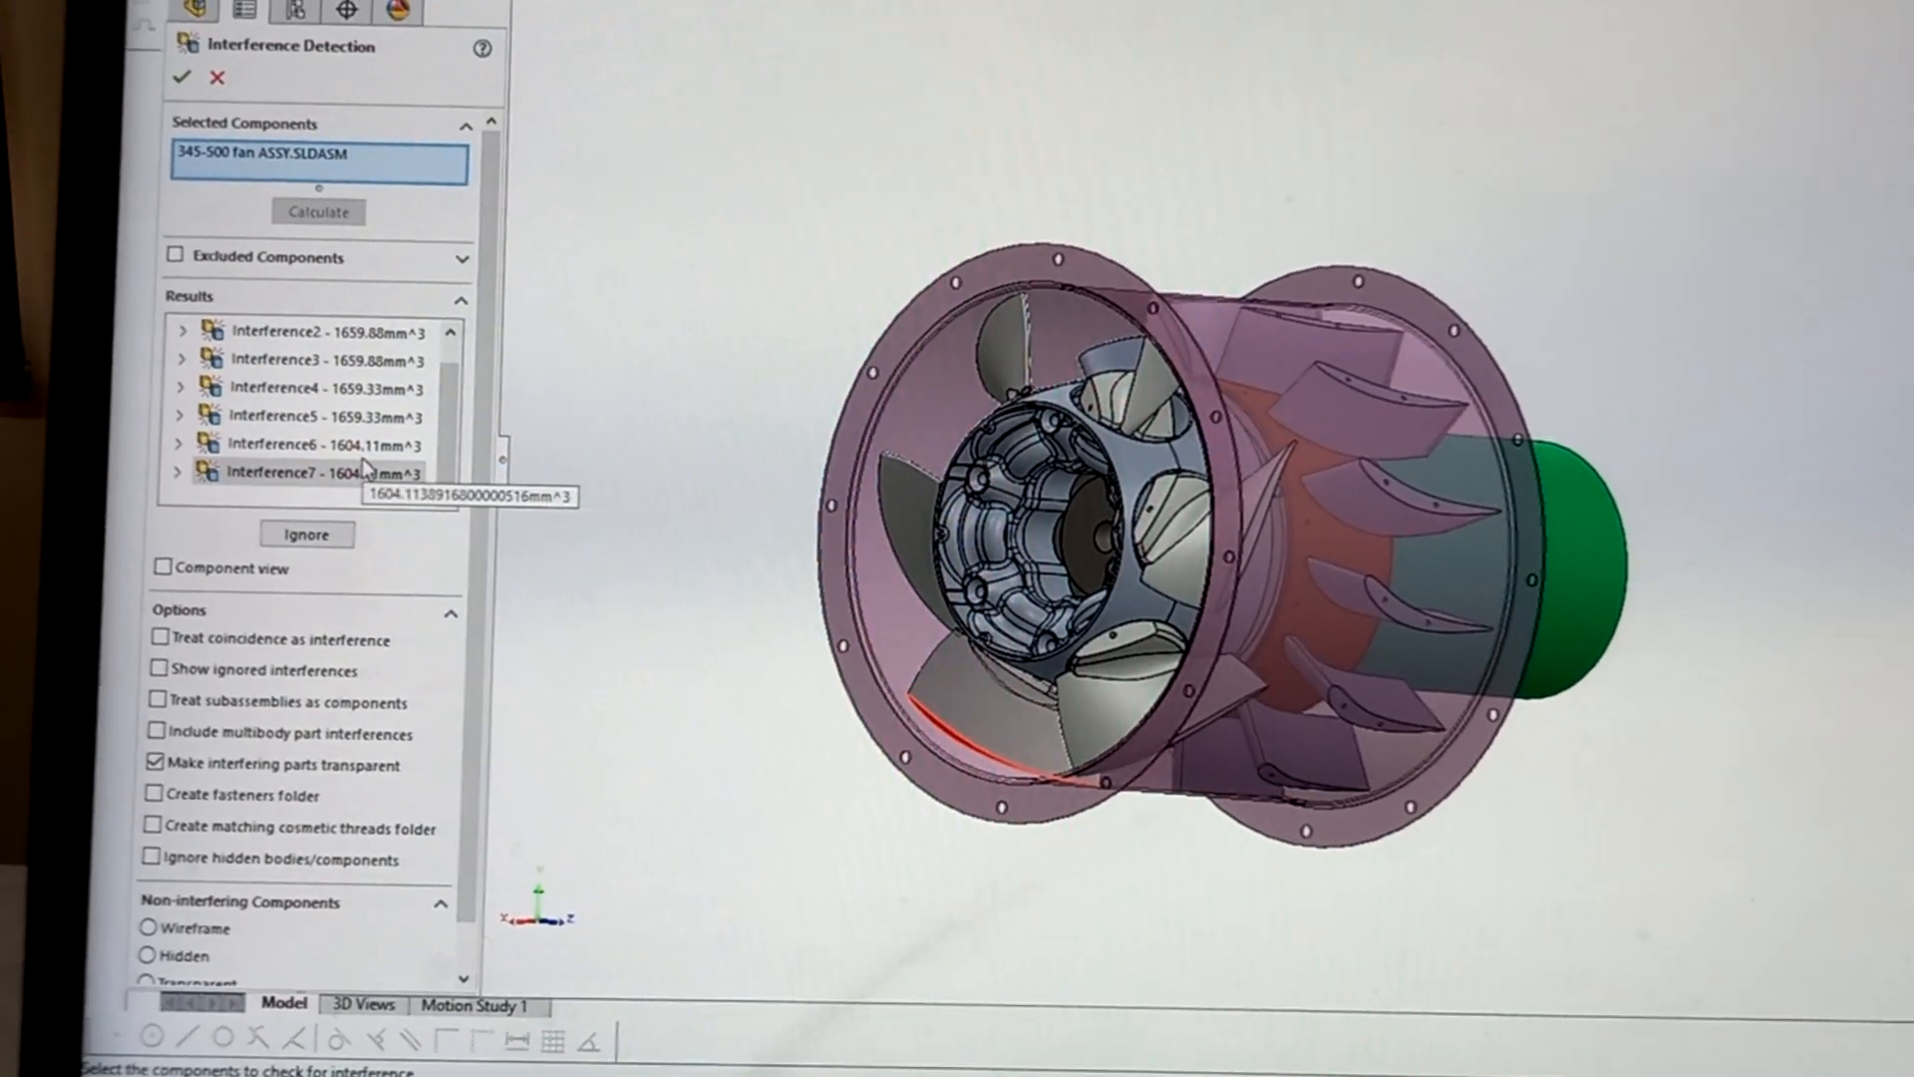
pyautogui.click(289, 446)
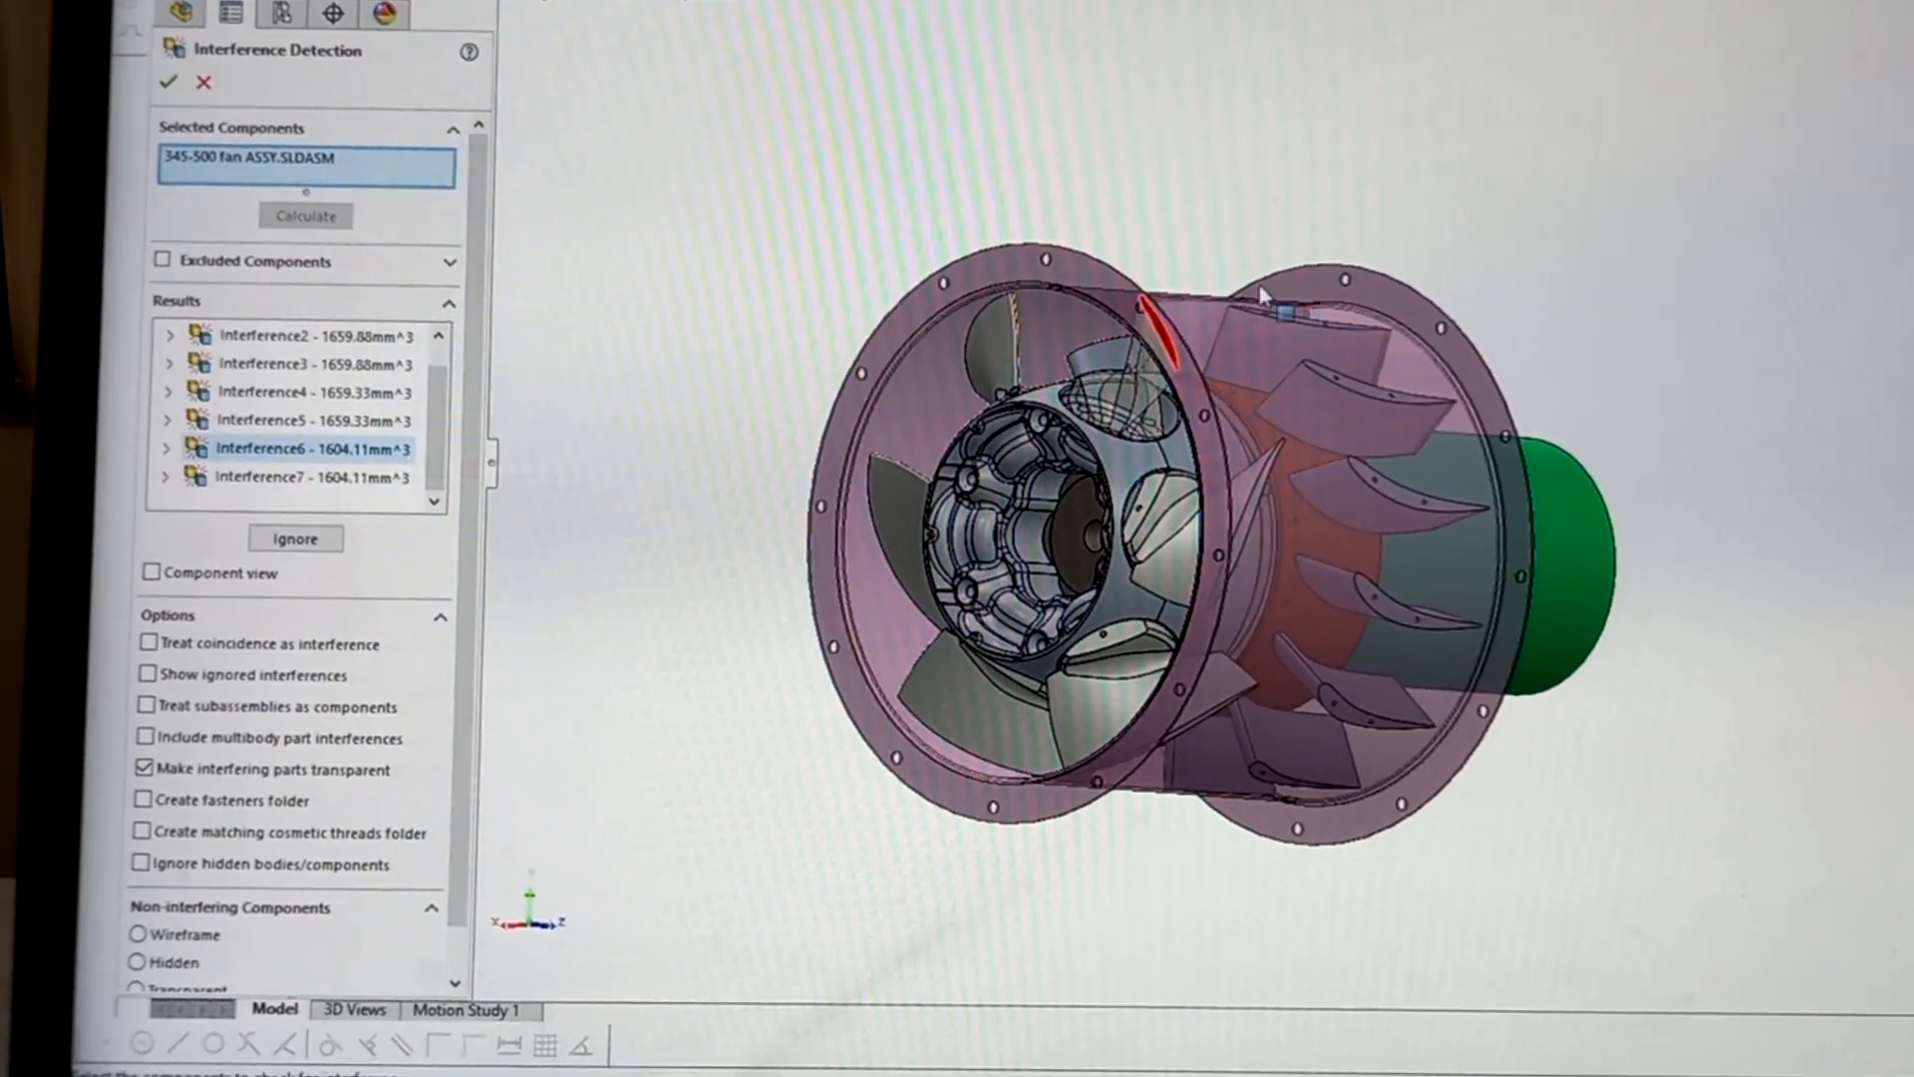